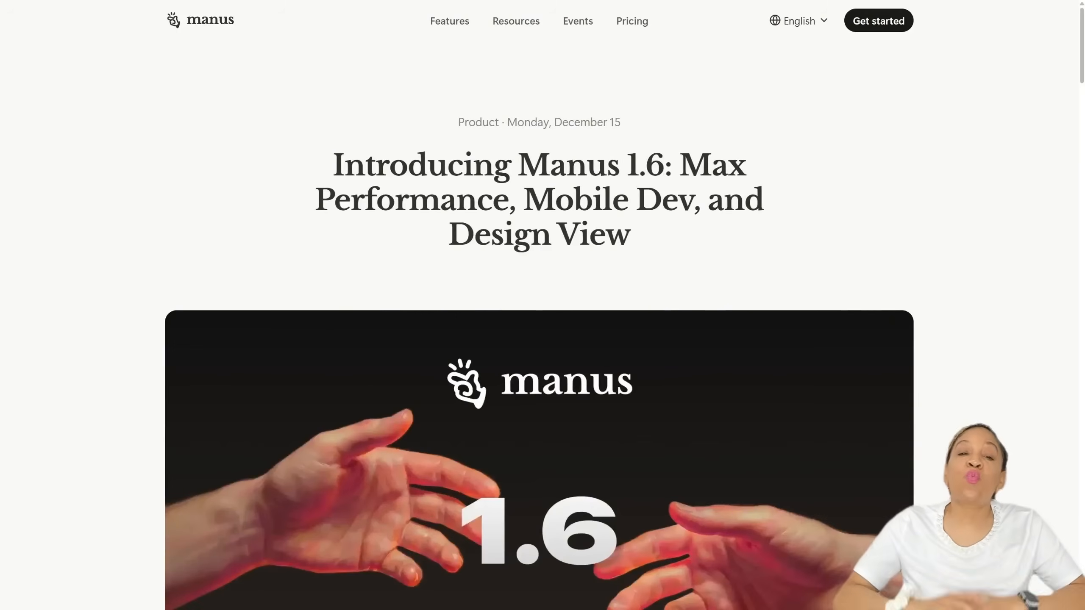
Step: Scroll the Manus 1.6 announcement down to the intro listing Max, Mobile Development and Design View
scroll("down", 3)
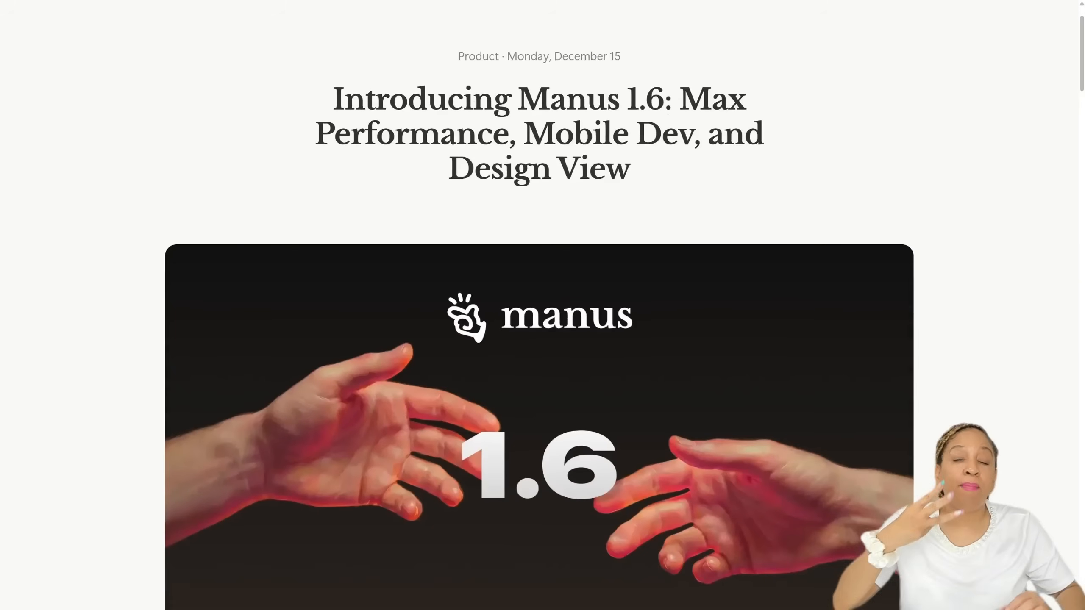
scroll("down", 3)
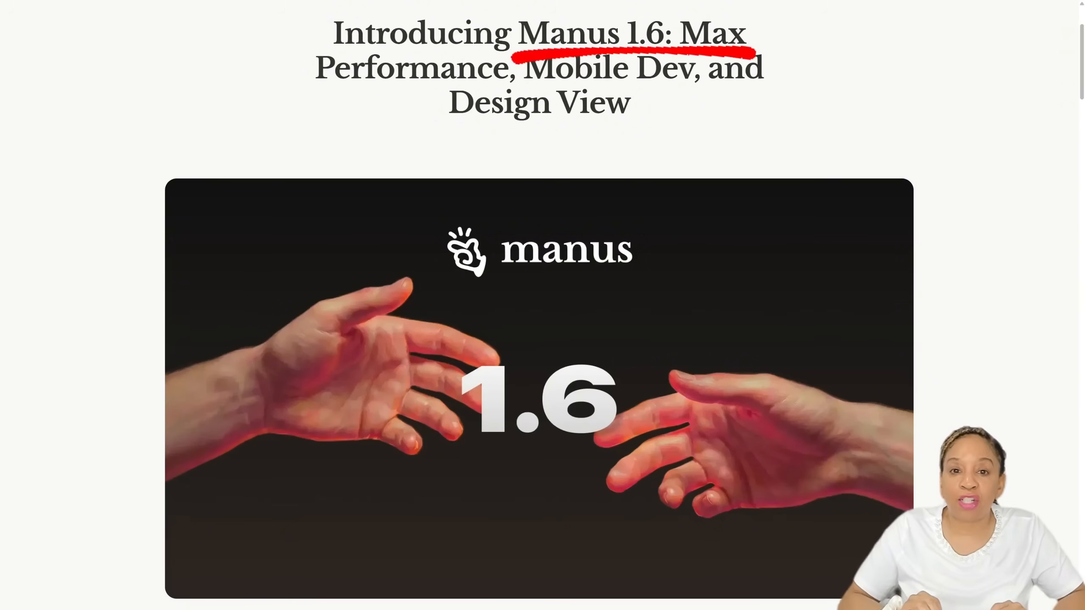
scroll("down", 3)
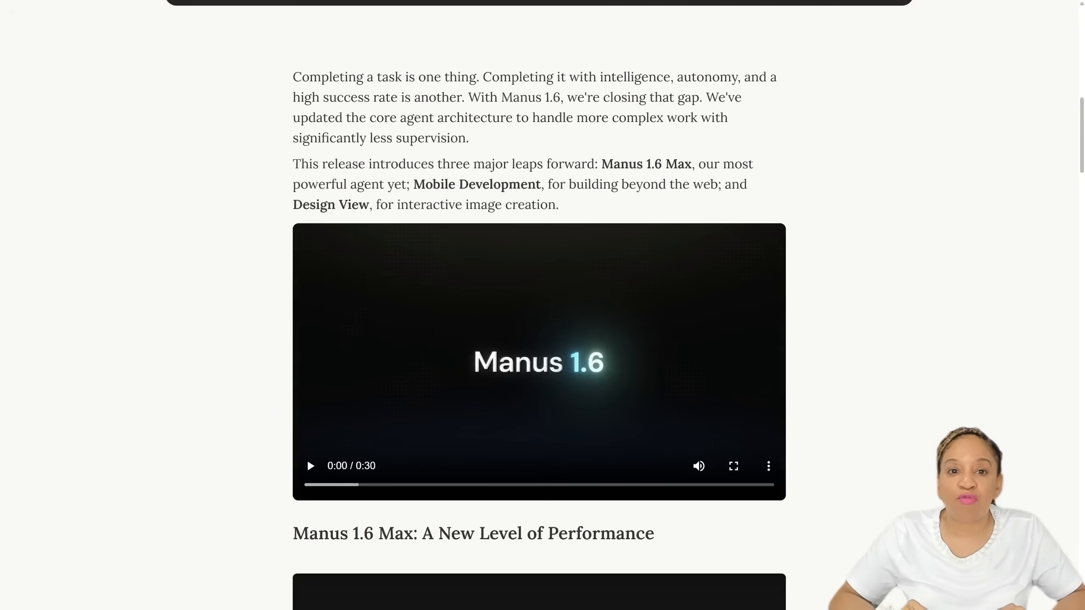
Step: Submit a prompt asking Manus 1.6 to build a fun, adaptive fitness app with Develop apps enabled
left_click(309, 466)
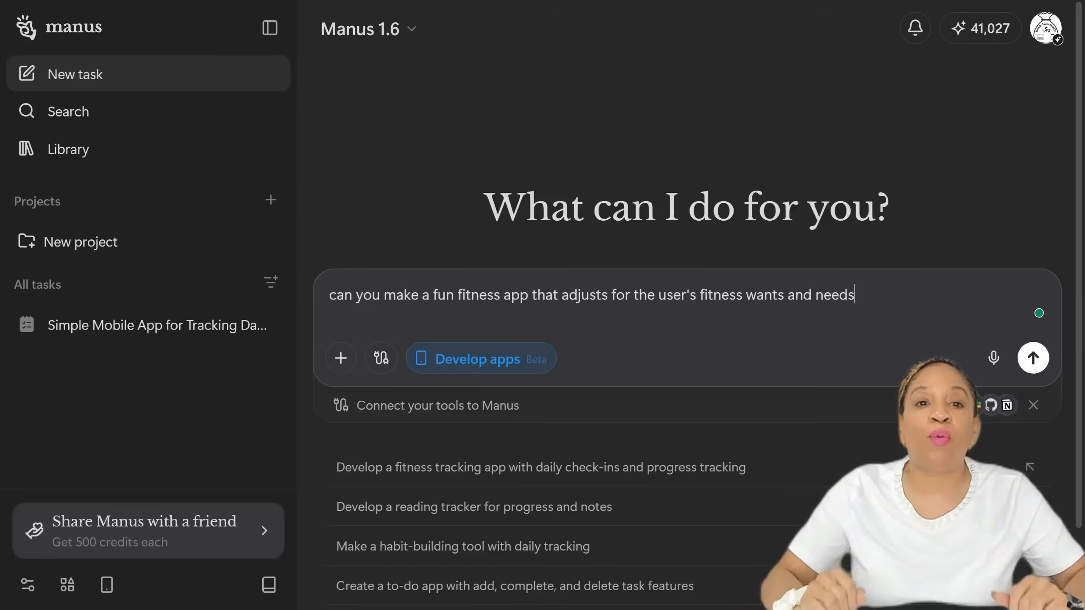
left_click(1031, 358)
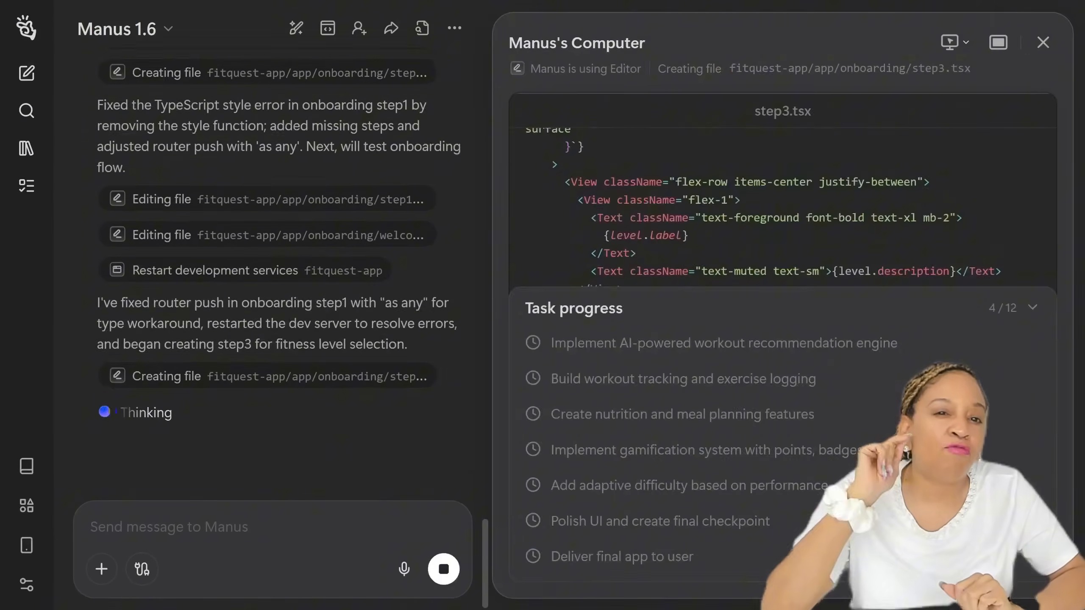